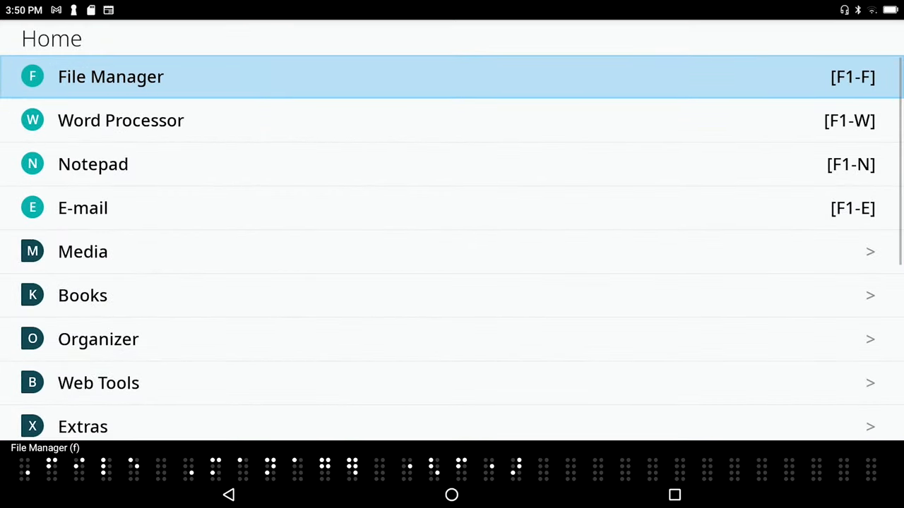
Launch E-mail from the Home menu to begin a new empty message.
{"action": "left_click", "coordinate": [82, 208]}
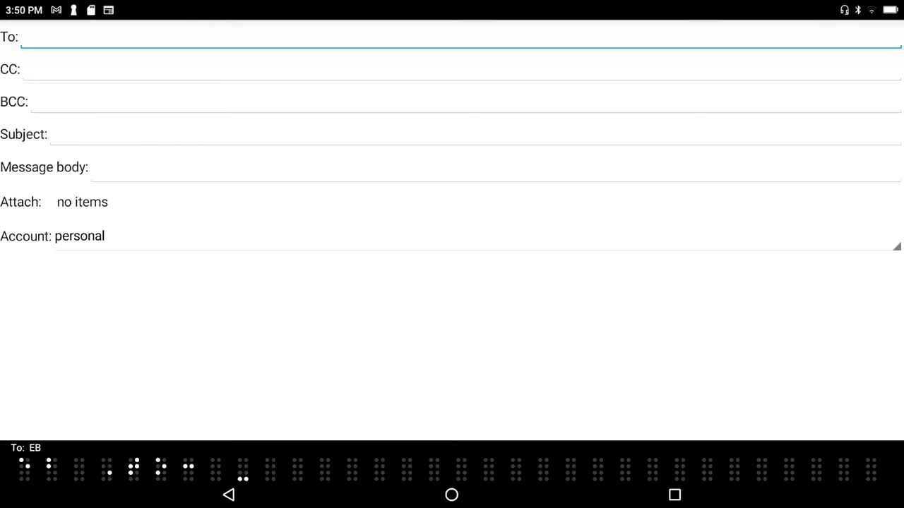
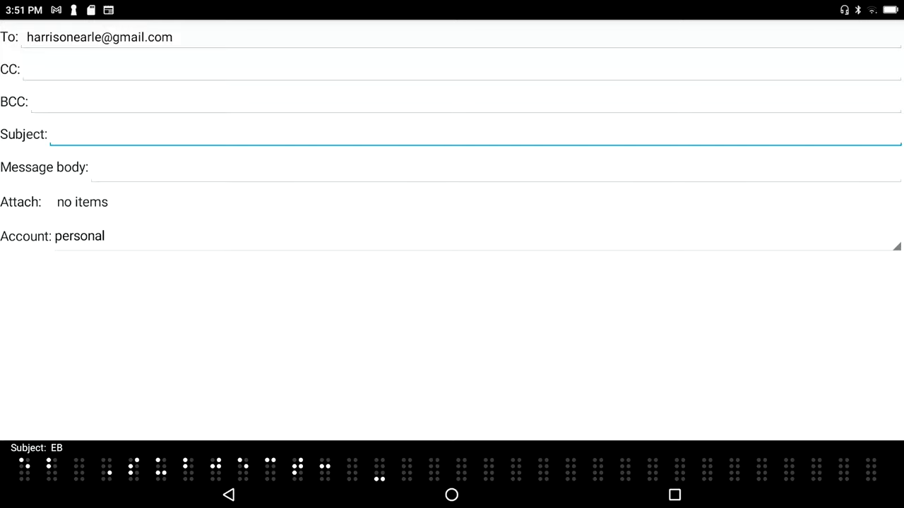
Give the message the subject 'one hand mode document'.
{"action": "type", "text": "one have"}
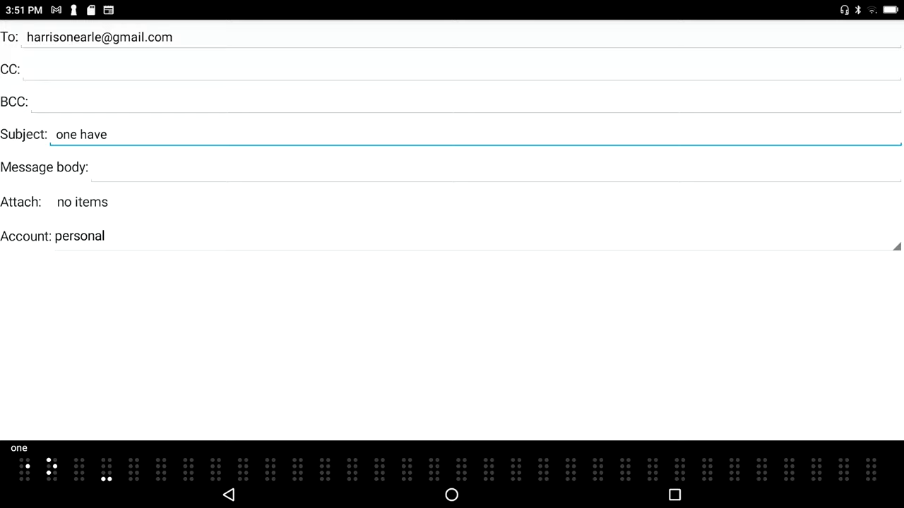
{"action": "type", "text": "hand mo"}
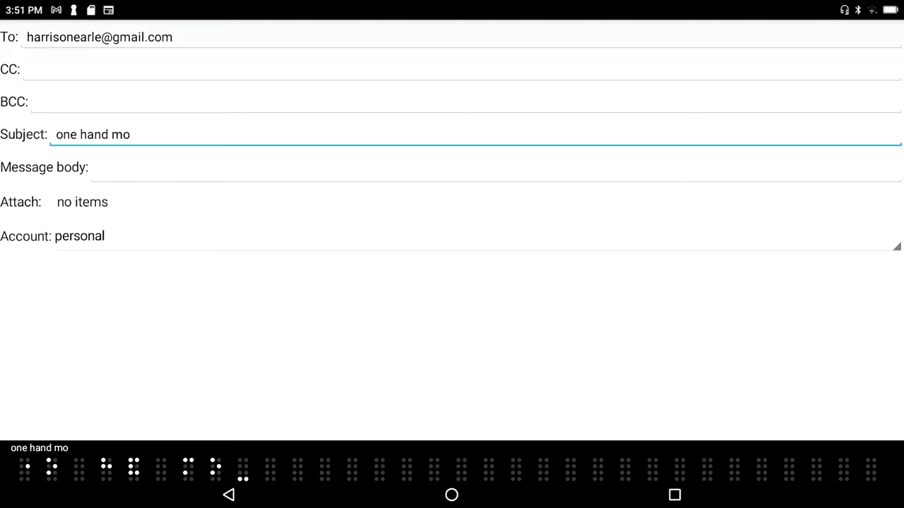
{"action": "type", "text": "de do"}
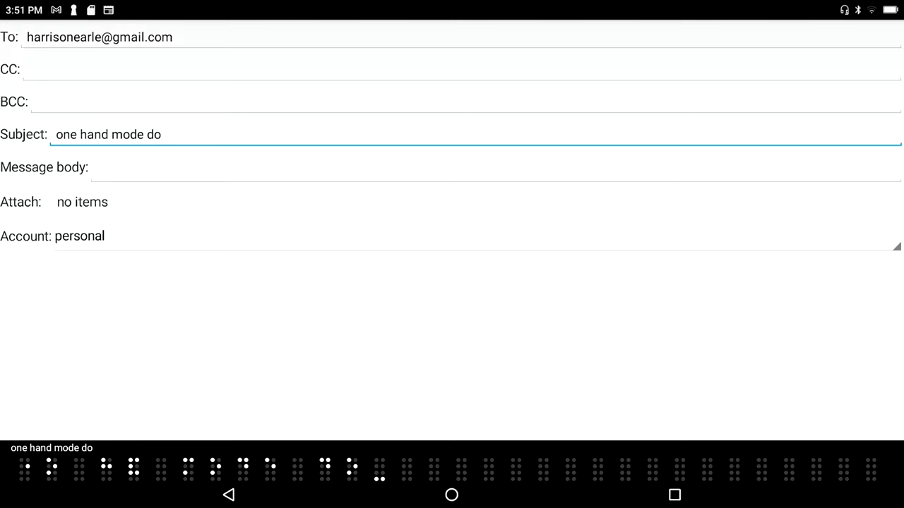
{"action": "type", "text": "cument"}
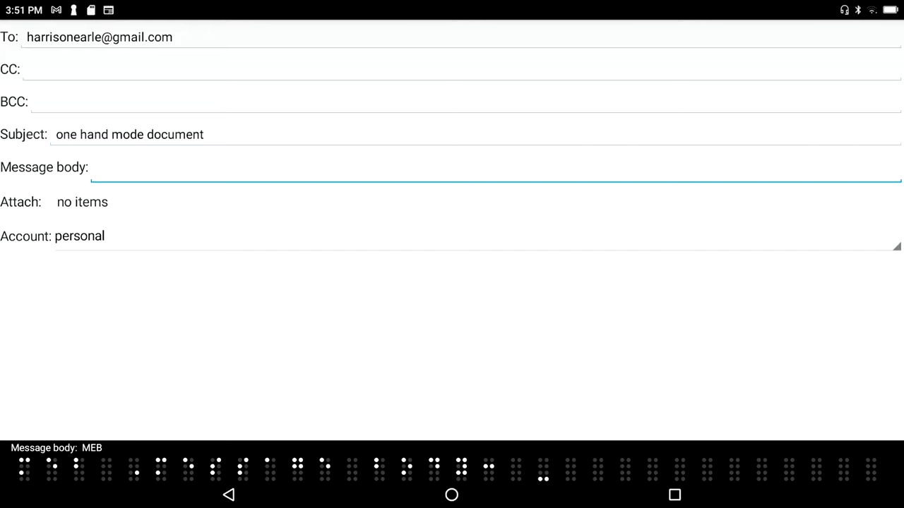
Write the body 'Here is the document you promised yourself.', correcting a mistyped first word.
{"action": "type", "text": "From"}
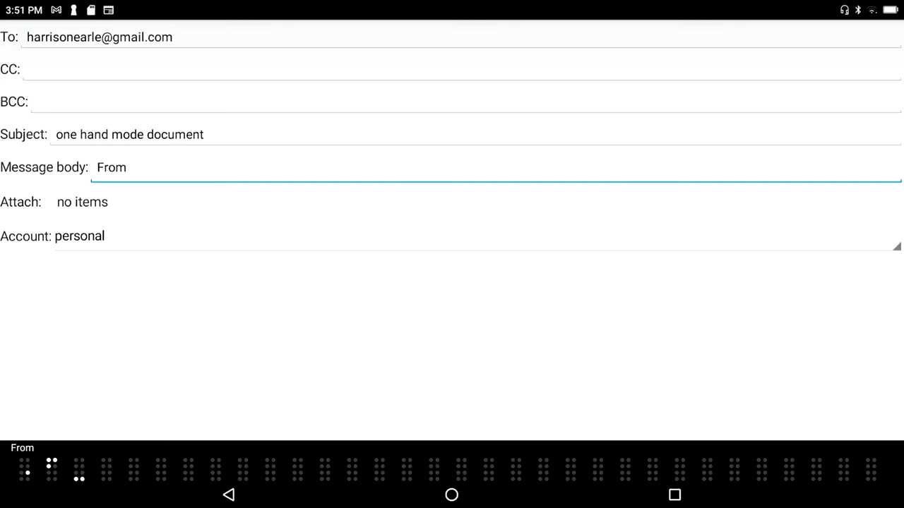
{"action": "key", "text": "Backspace"}
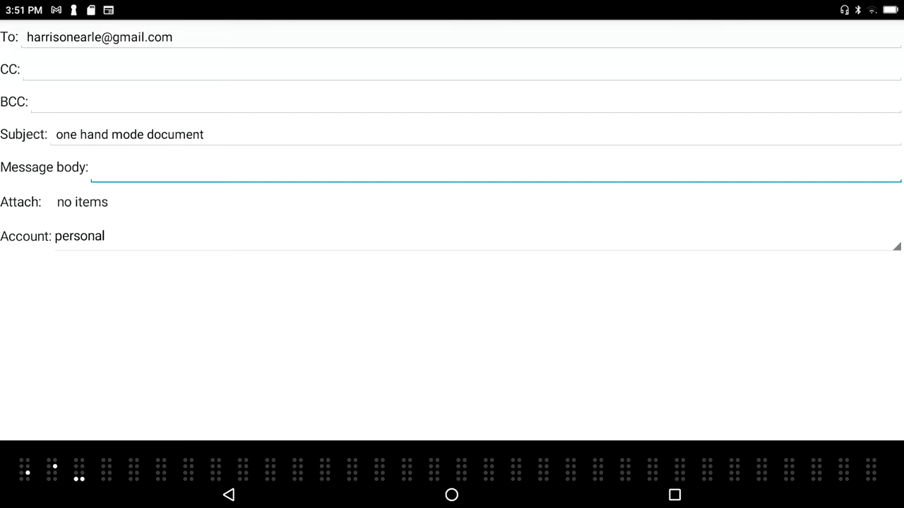
{"action": "type", "text": "Here"}
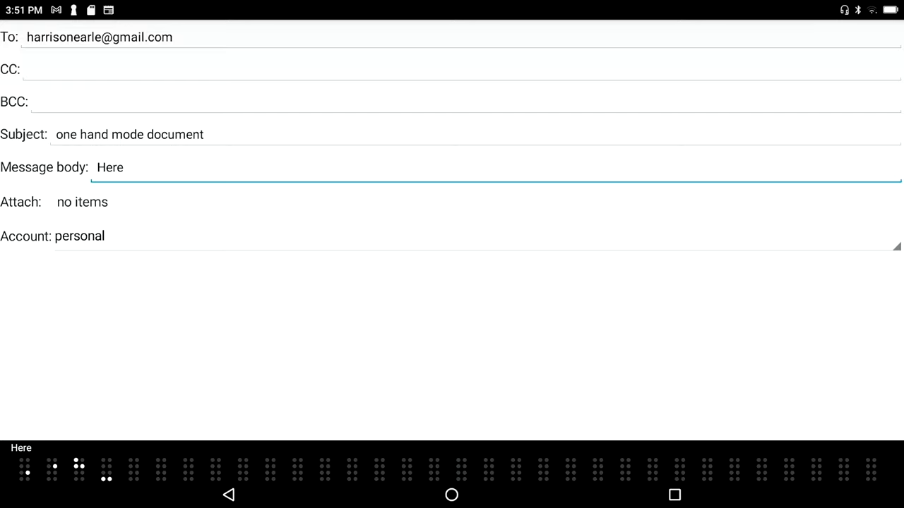
{"action": "type", "text": "is"}
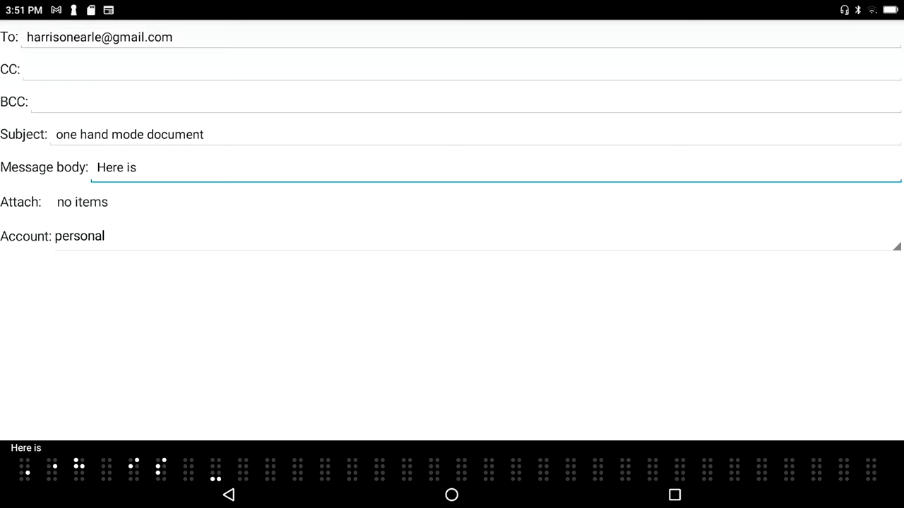
{"action": "type", "text": "the"}
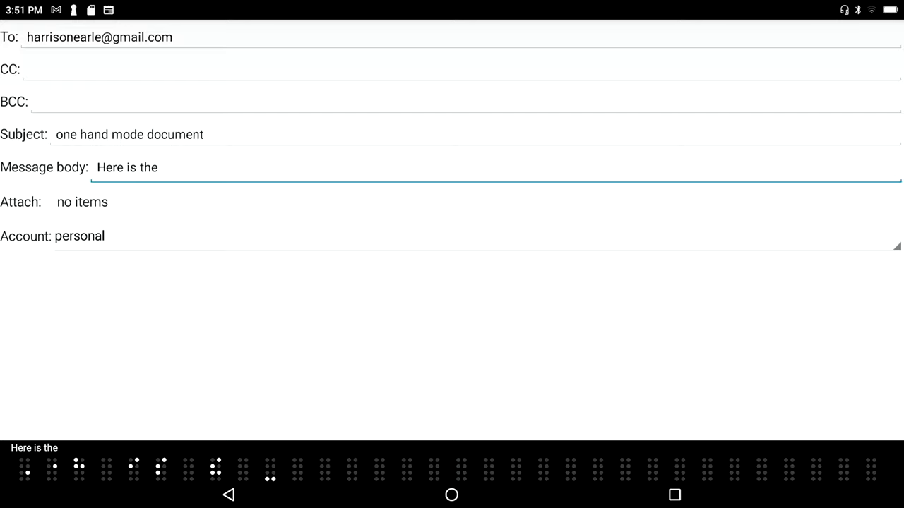
{"action": "type", "text": "docu"}
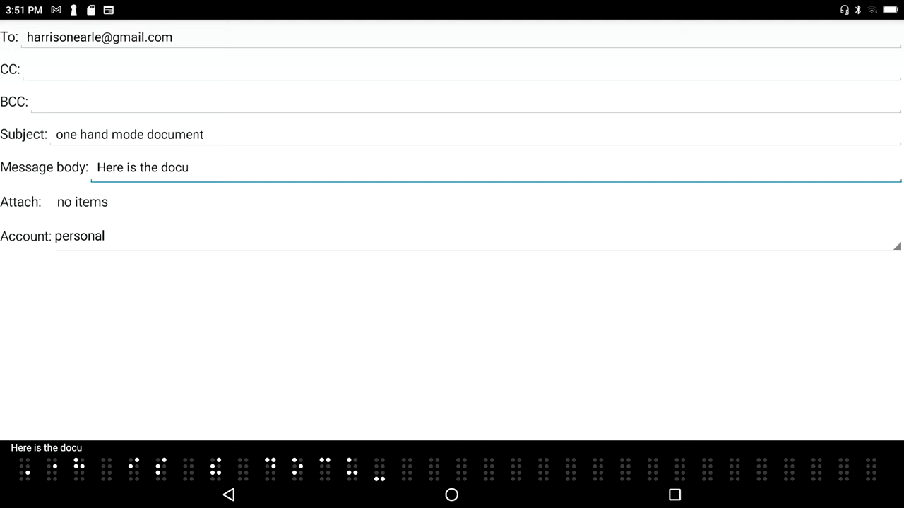
{"action": "type", "text": "ment"}
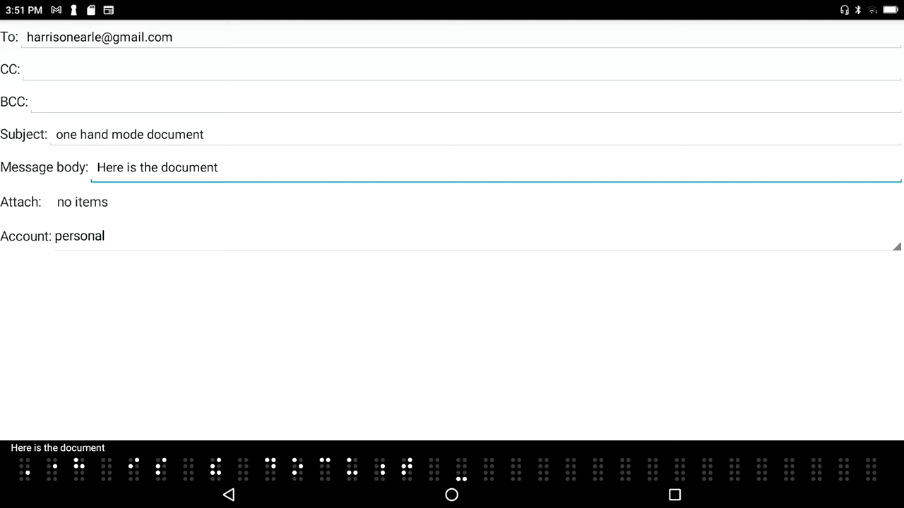
{"action": "type", "text": "you pro"}
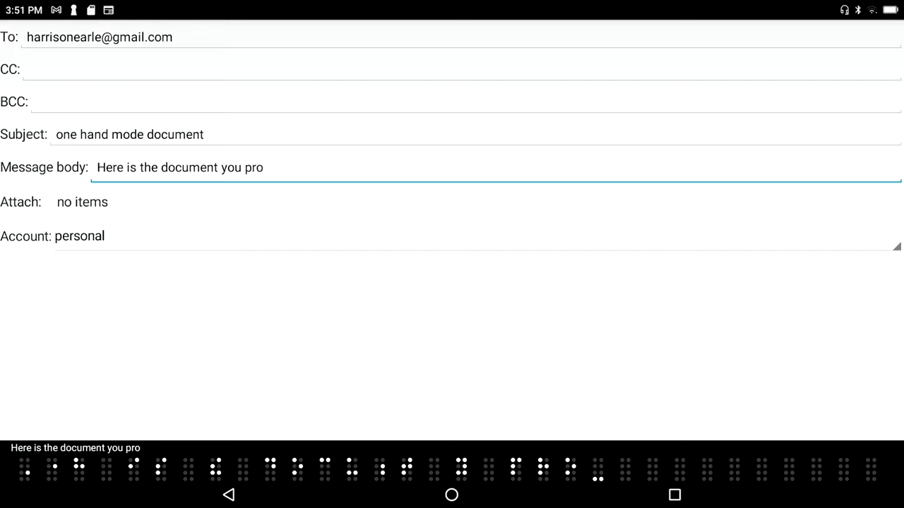
{"action": "type", "text": "mised you"}
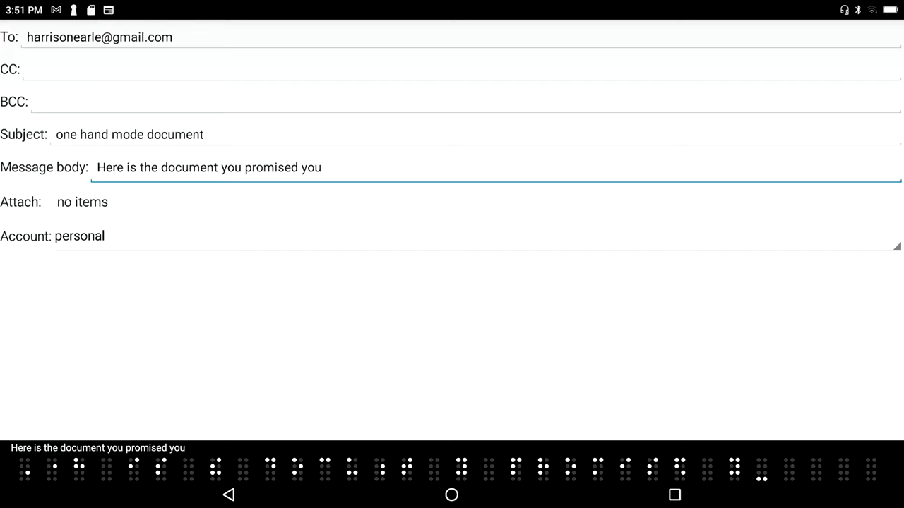
{"action": "type", "text": "r"}
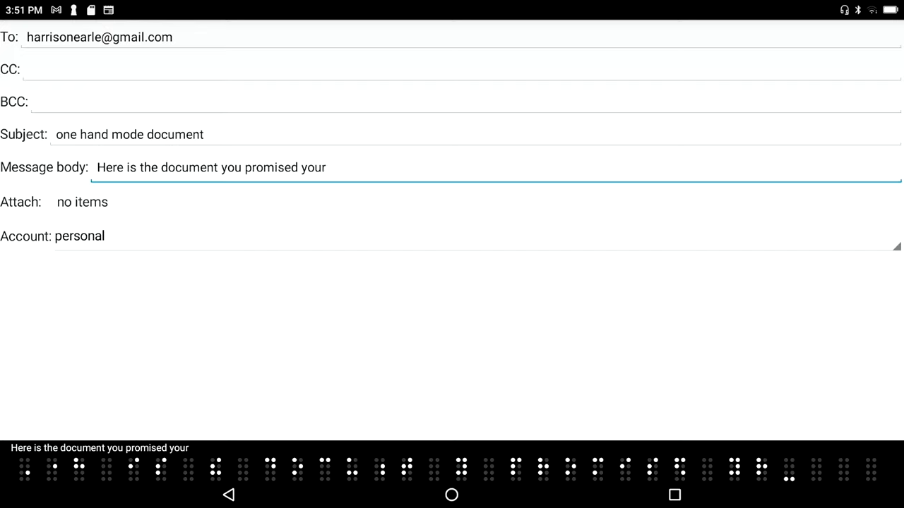
{"action": "type", "text": "self"}
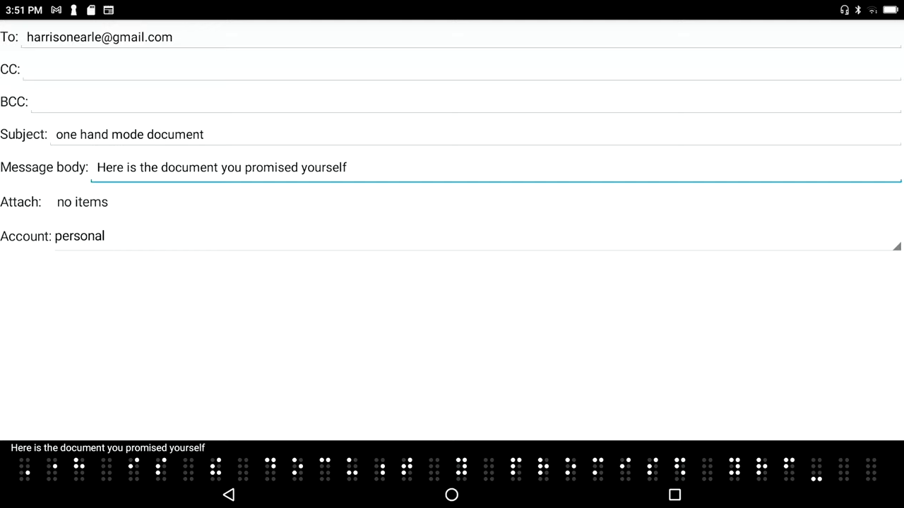
{"action": "type", "text": "."}
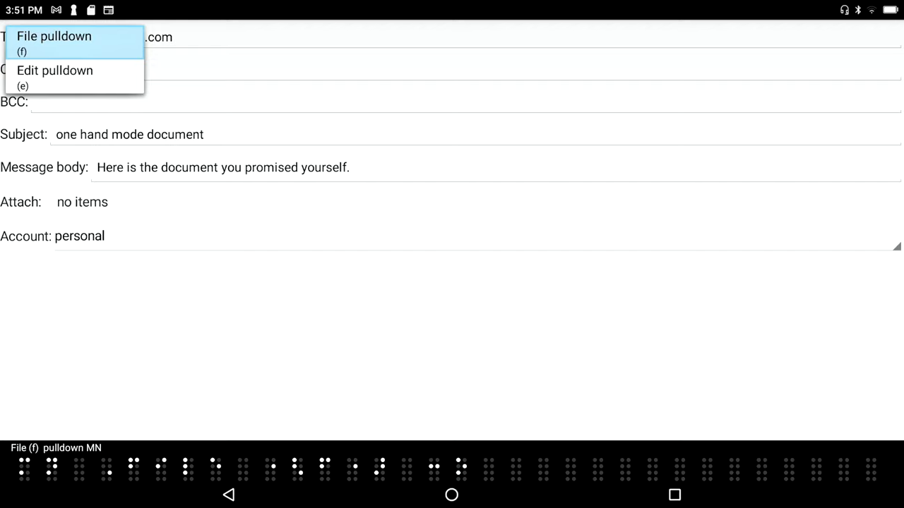
Attach one hand mode.txt via File > Attach File, send the message and view the received copy.
{"action": "left_click", "coordinate": [54, 36]}
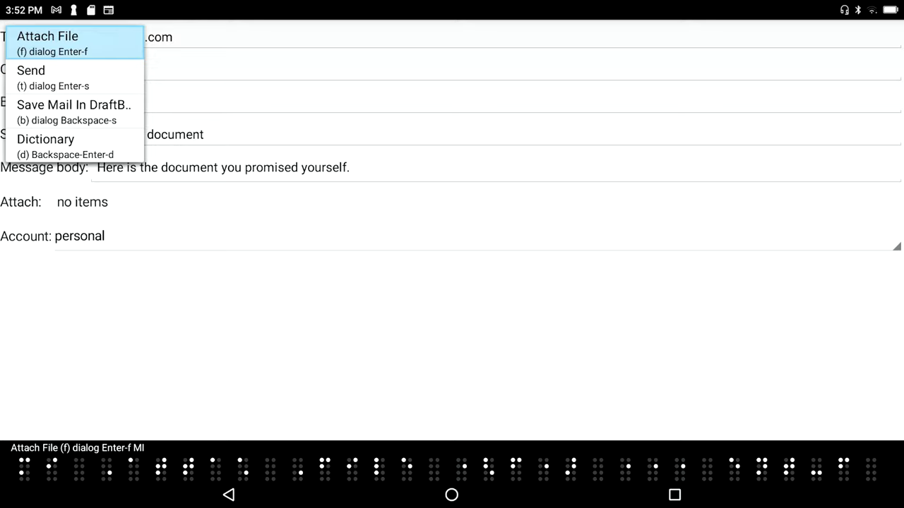
{"action": "left_click", "coordinate": [48, 37]}
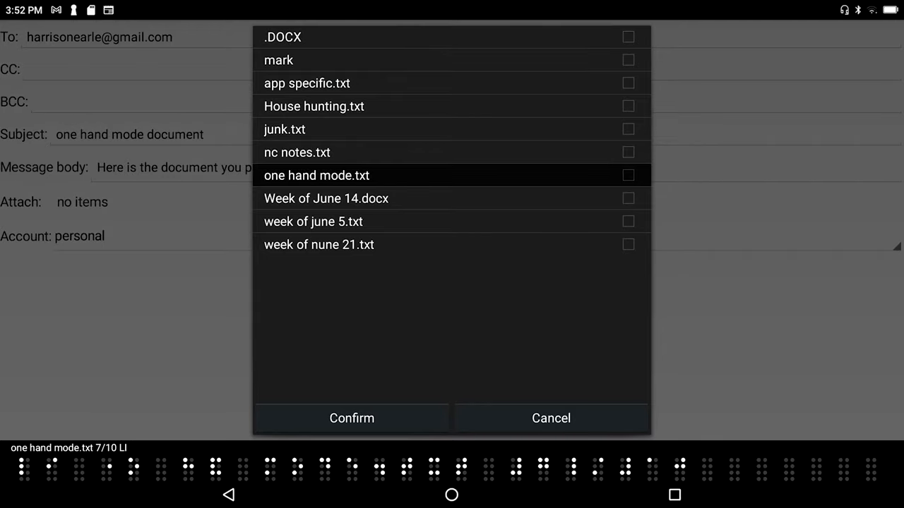
{"action": "left_click", "coordinate": [350, 418]}
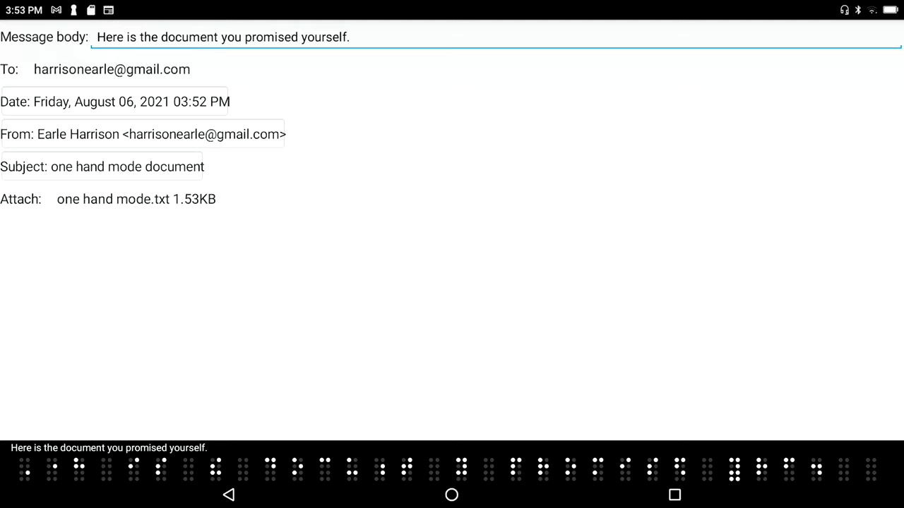
Save the one hand mode.txt attachment to the default /flashdisk/Download folder.
{"action": "left_click", "coordinate": [135, 197]}
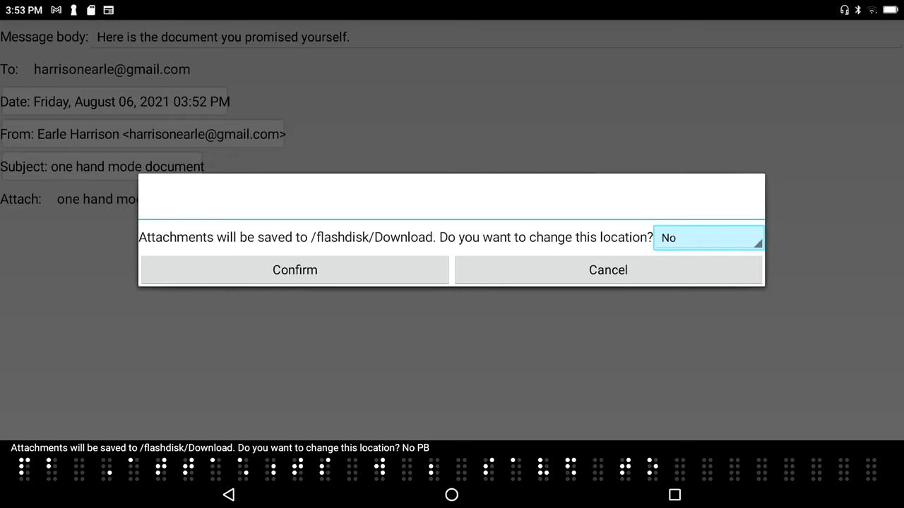
{"action": "left_click", "coordinate": [294, 270]}
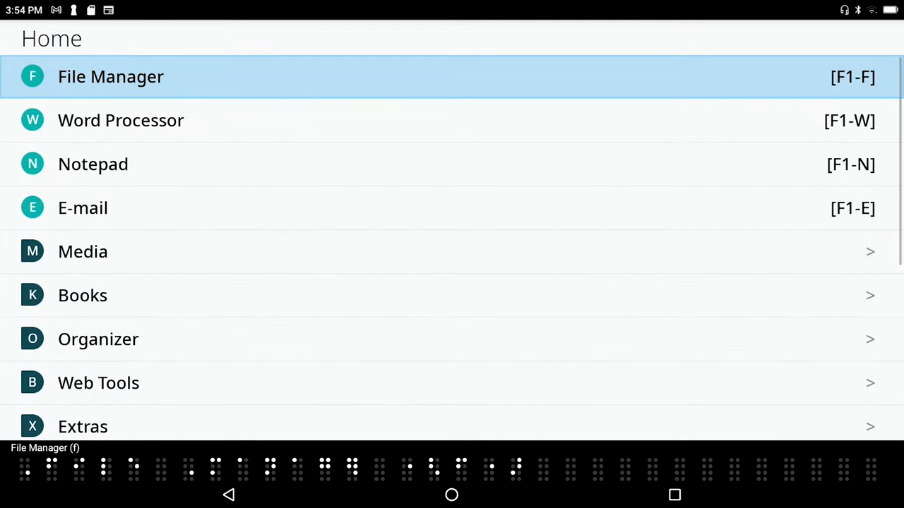
In File Manager, browse to flashdisk/Download and bring up Send To for the file there.
{"action": "left_click", "coordinate": [110, 76]}
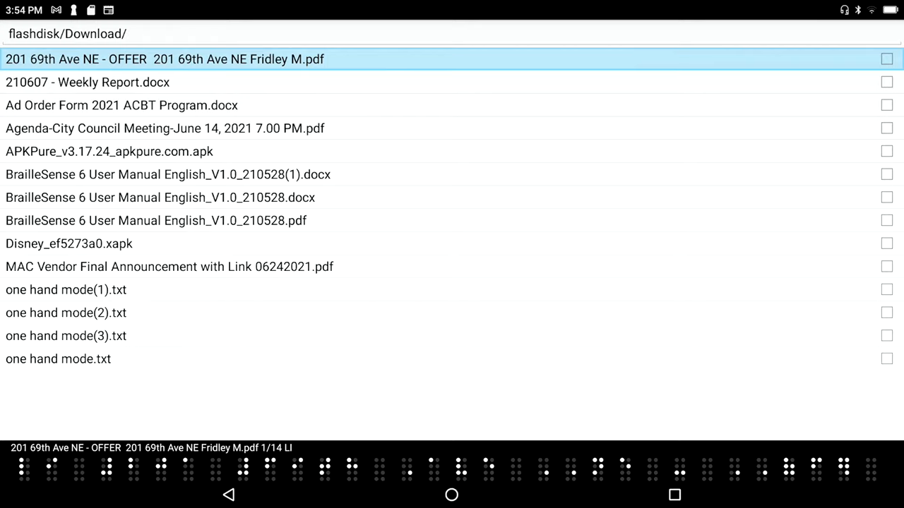
{"action": "left_click", "coordinate": [65, 290]}
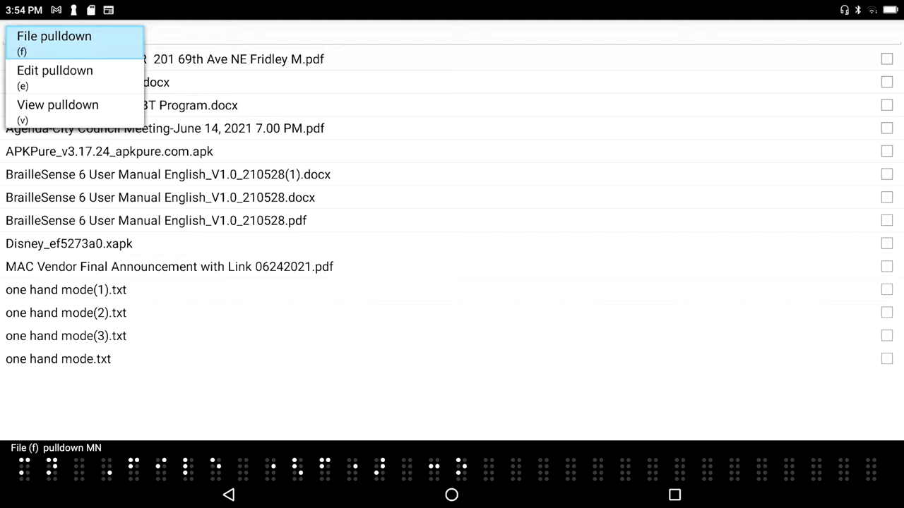
{"action": "left_click", "coordinate": [53, 37]}
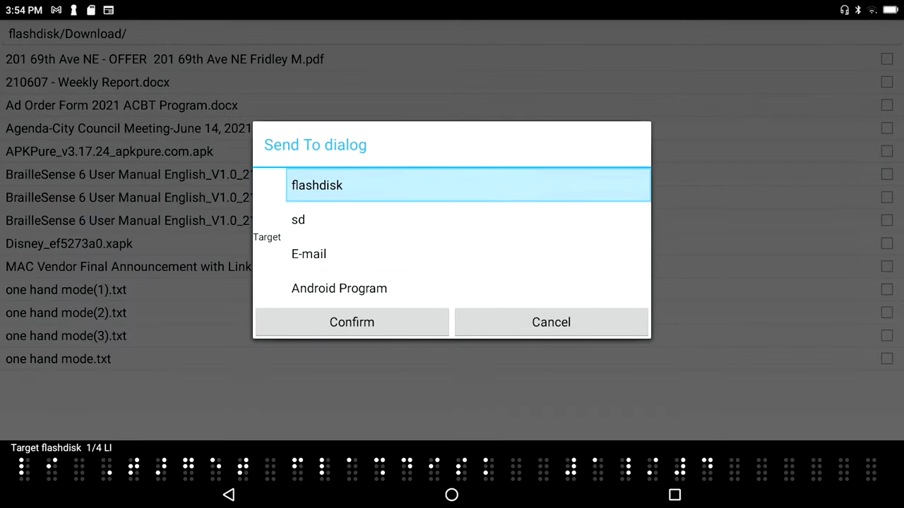
Send one hand mode(1).txt to E-mail, starting a new message with it attached.
{"action": "left_click", "coordinate": [298, 220]}
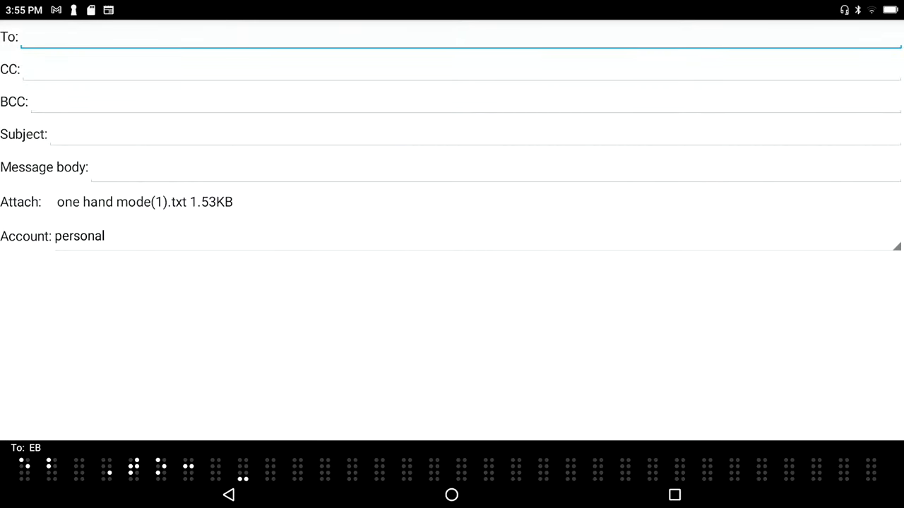
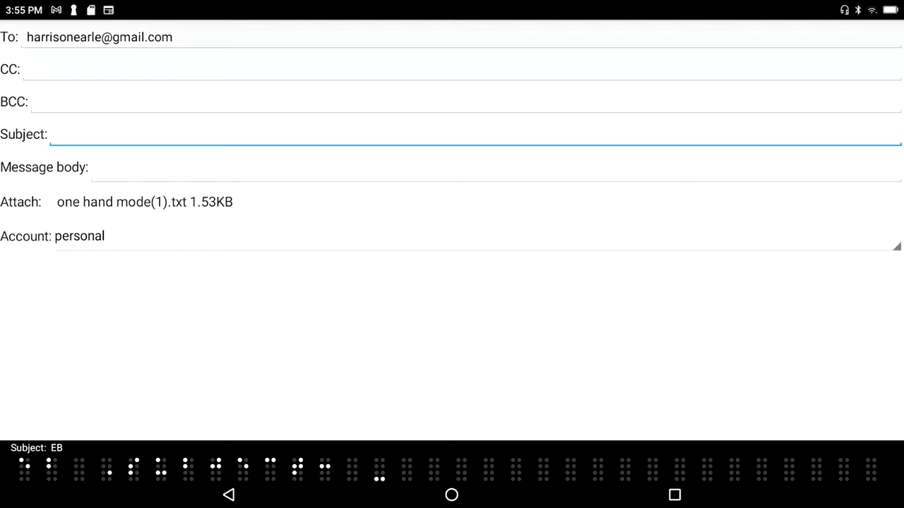
Give the message the subject 'one hand mode'.
{"action": "type", "text": "one"}
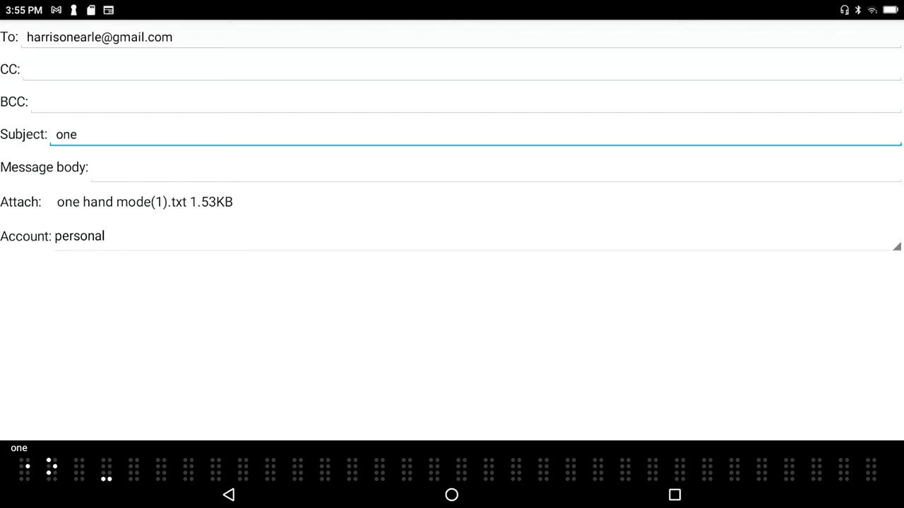
{"action": "type", "text": "hand"}
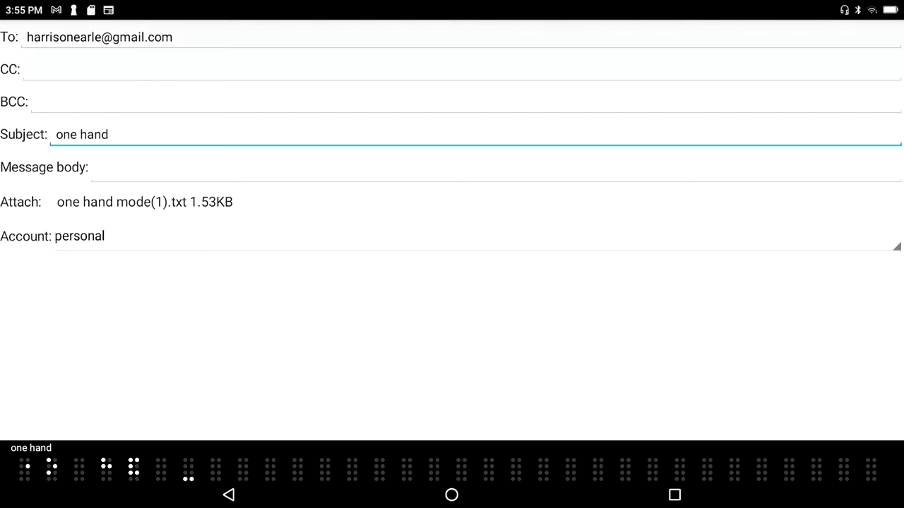
{"action": "type", "text": "mode"}
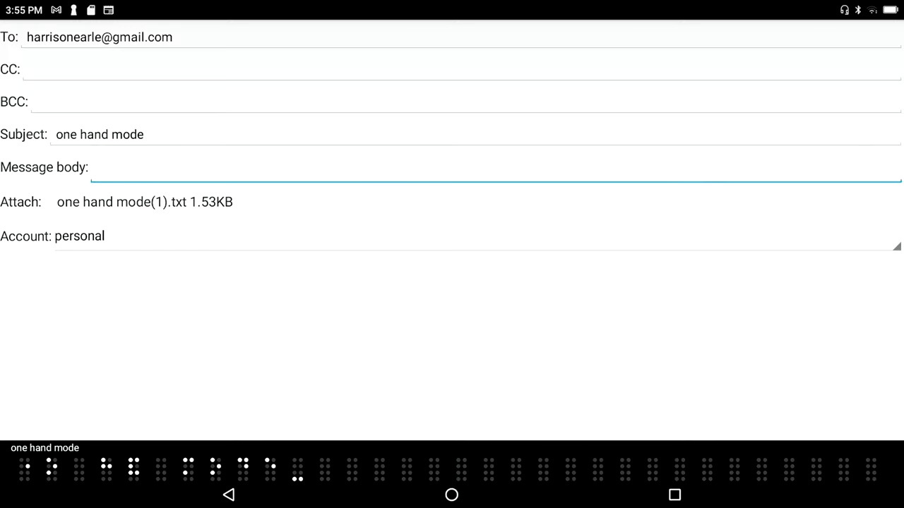